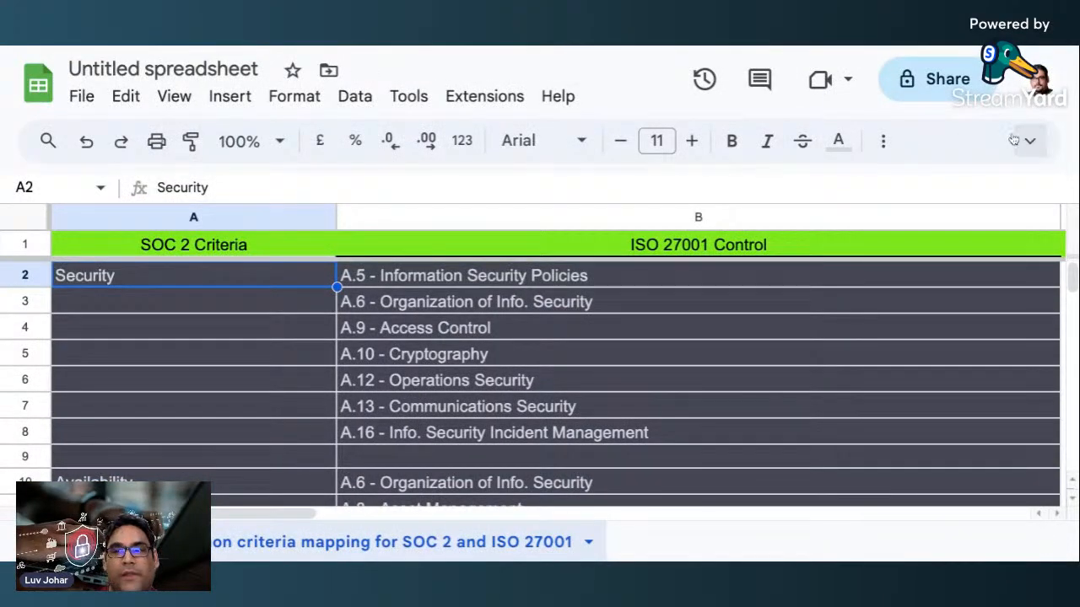
scroll(down, 3)
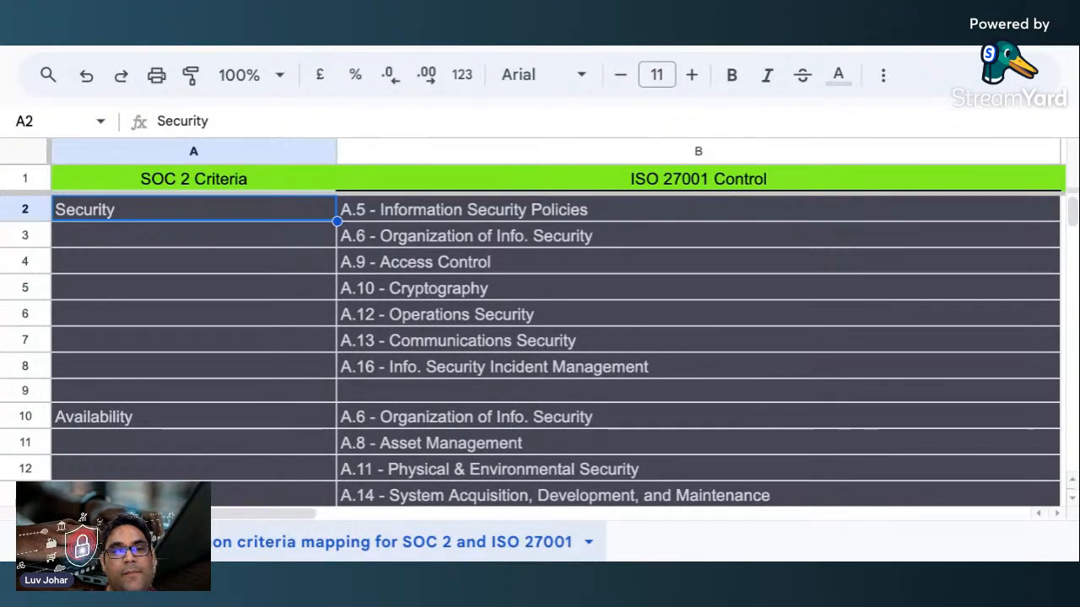
mouse_move(587, 300)
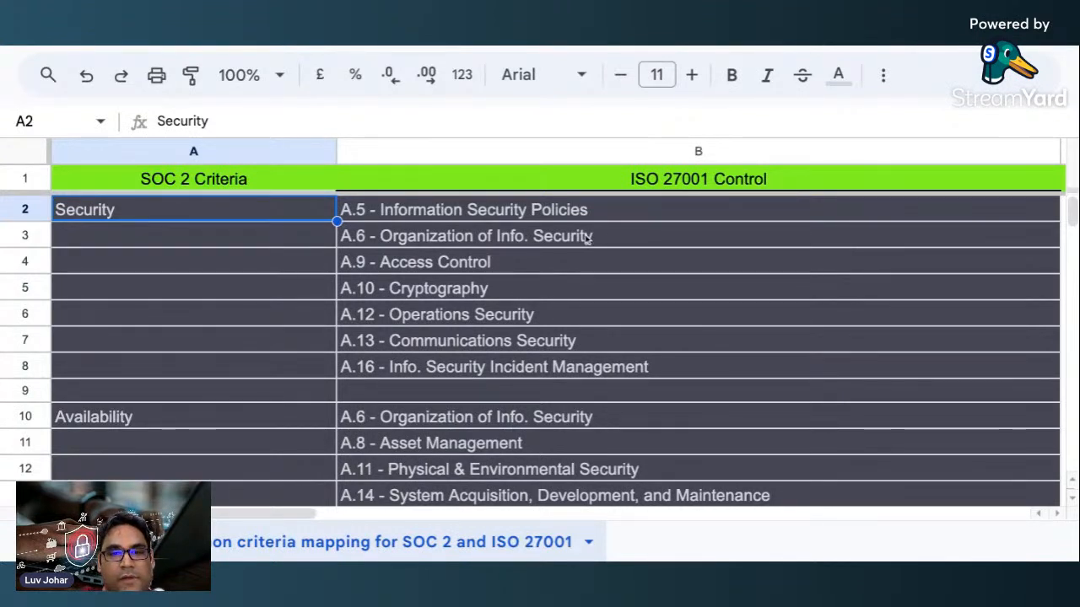
click(463, 209)
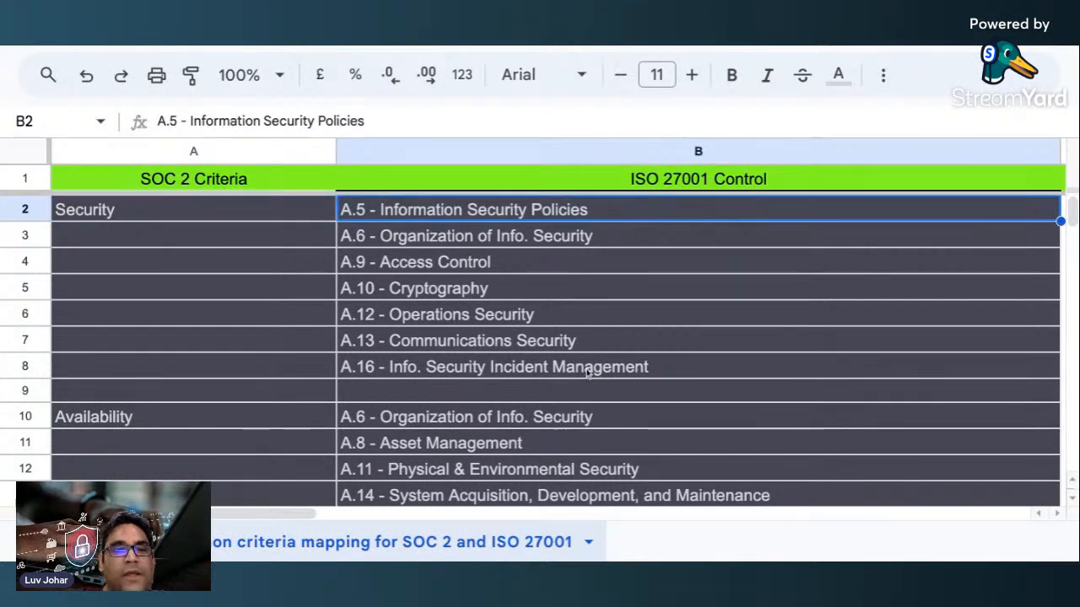
mouse_move(587, 374)
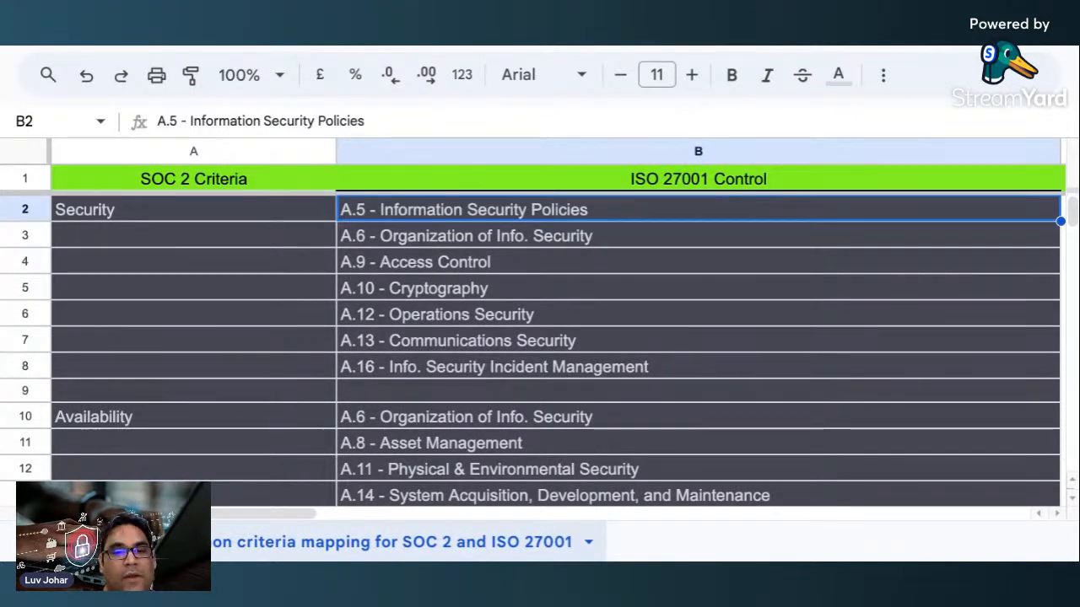
click(437, 314)
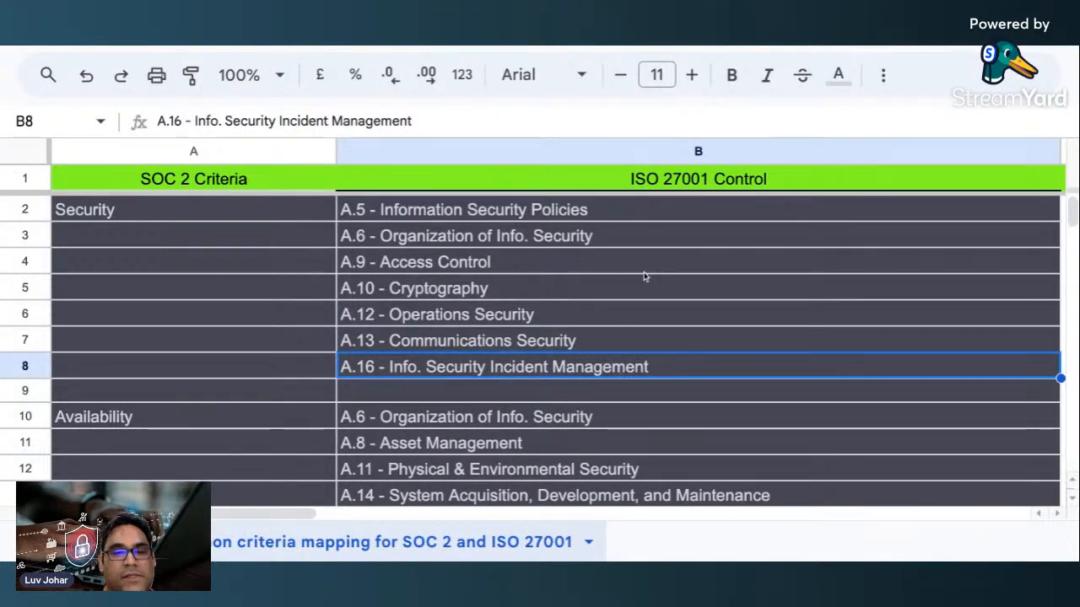
mouse_move(638, 294)
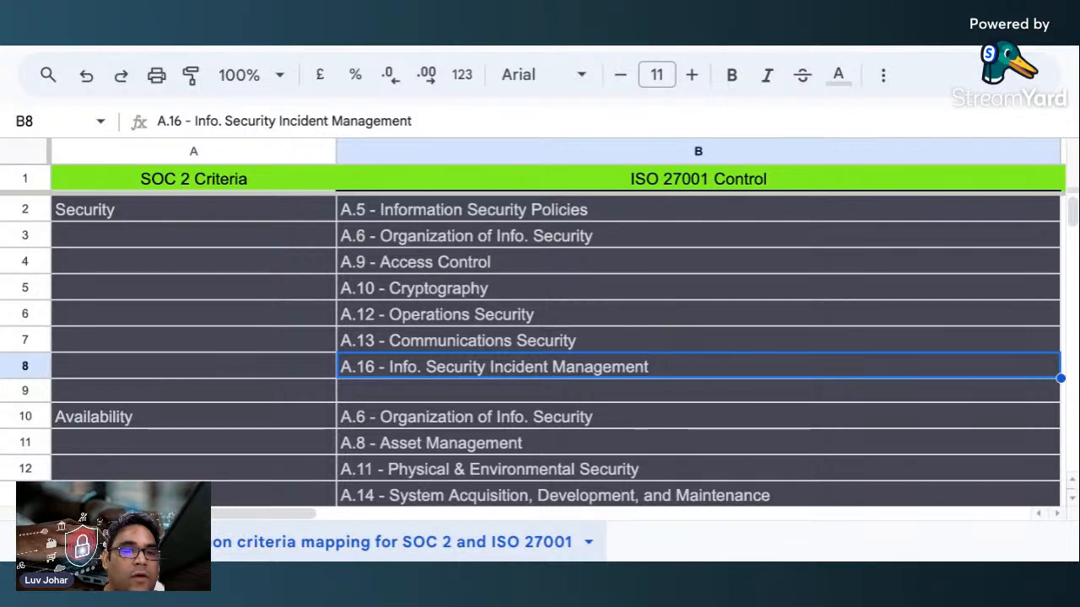
click(94, 415)
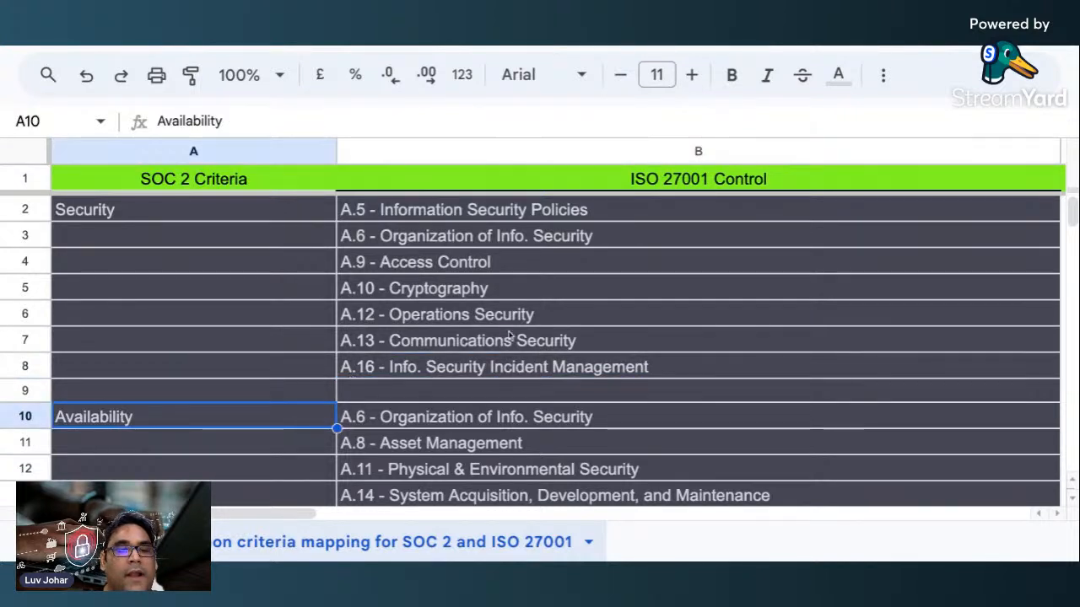
scroll(down, 3)
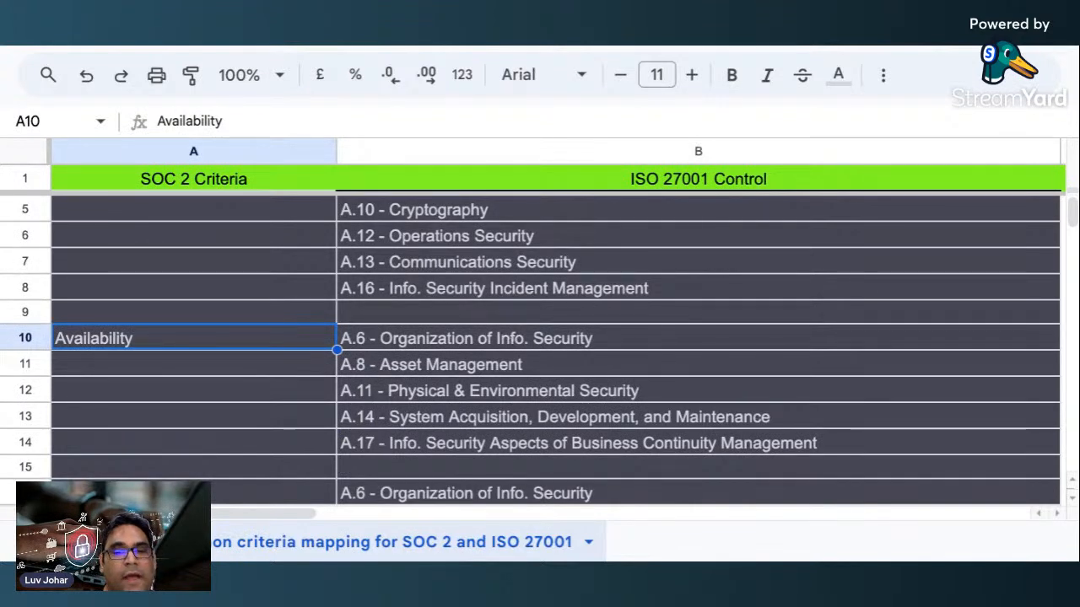
click(488, 390)
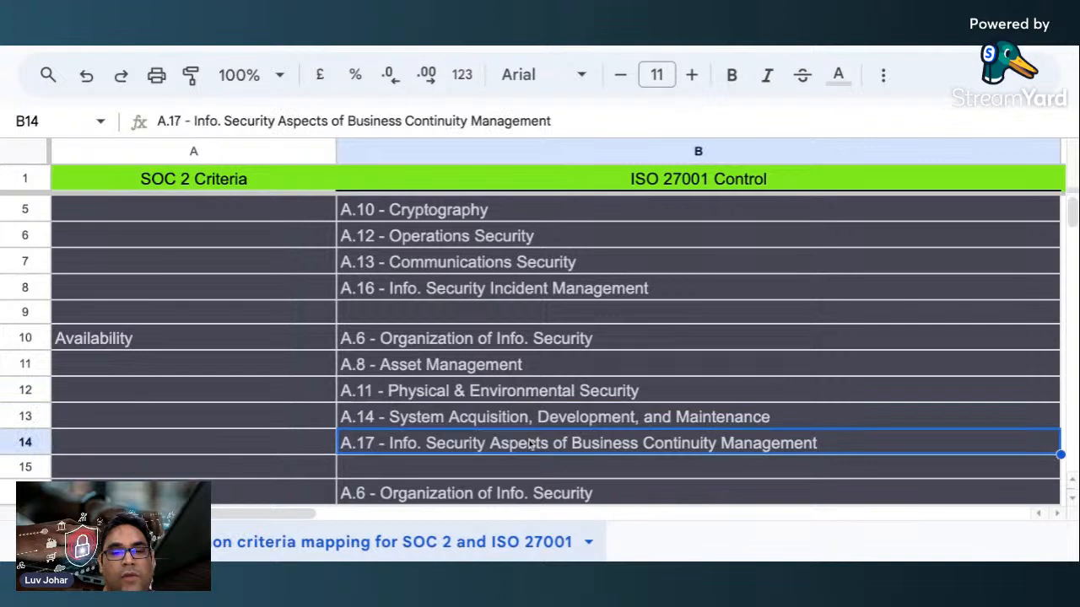
mouse_move(557, 317)
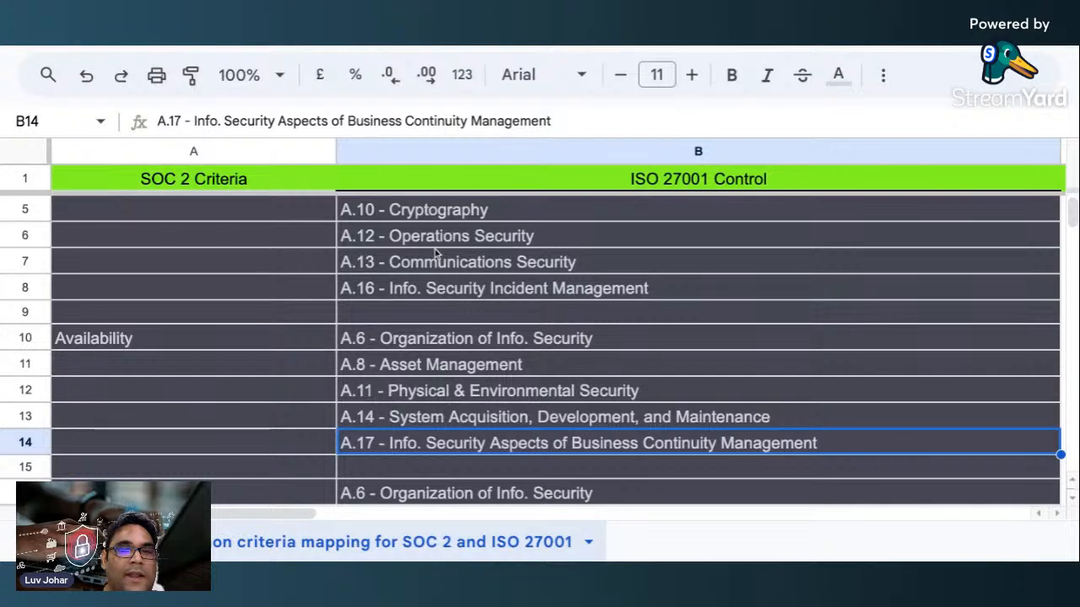
mouse_move(449, 310)
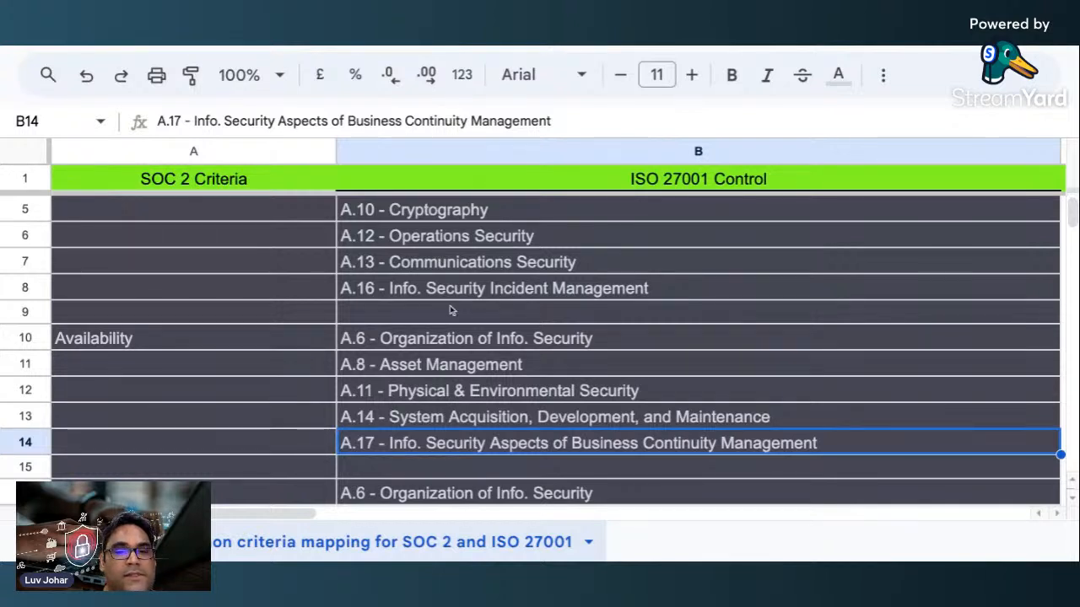
scroll(down, 3)
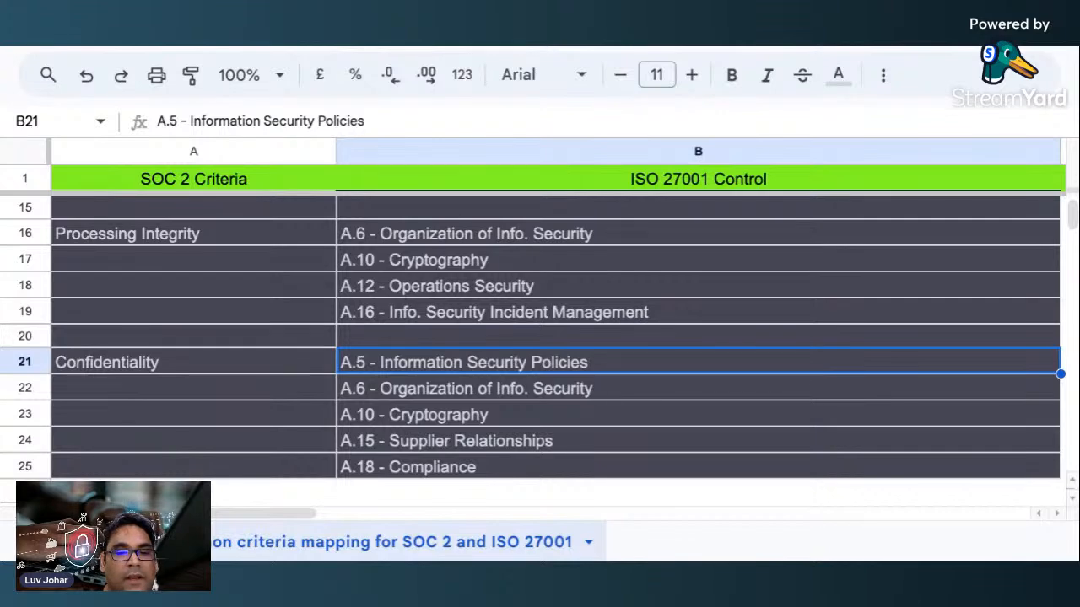
mouse_move(587, 403)
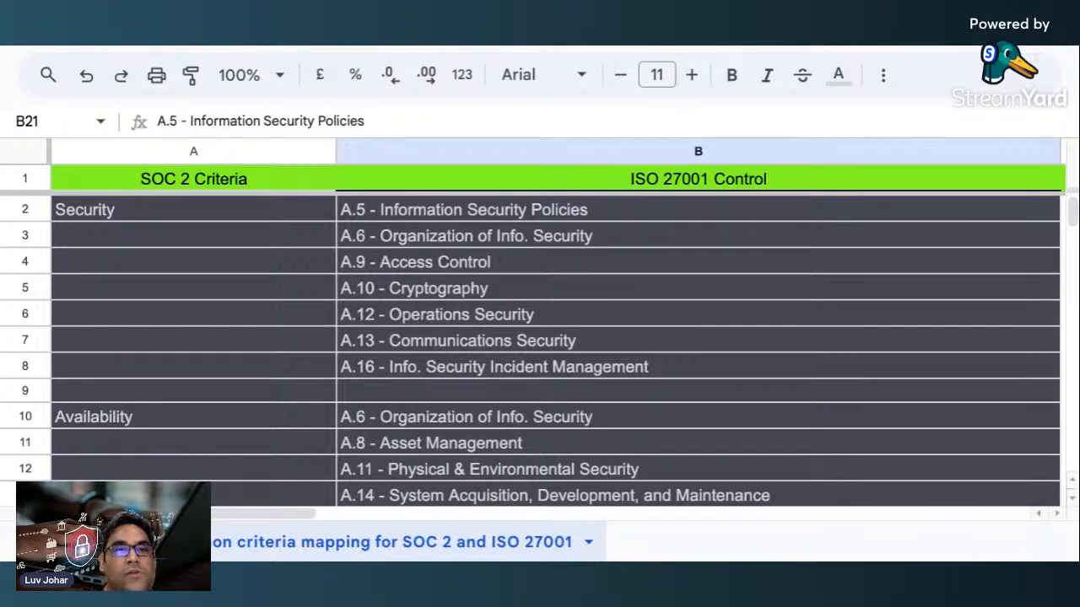
scroll(down, 3)
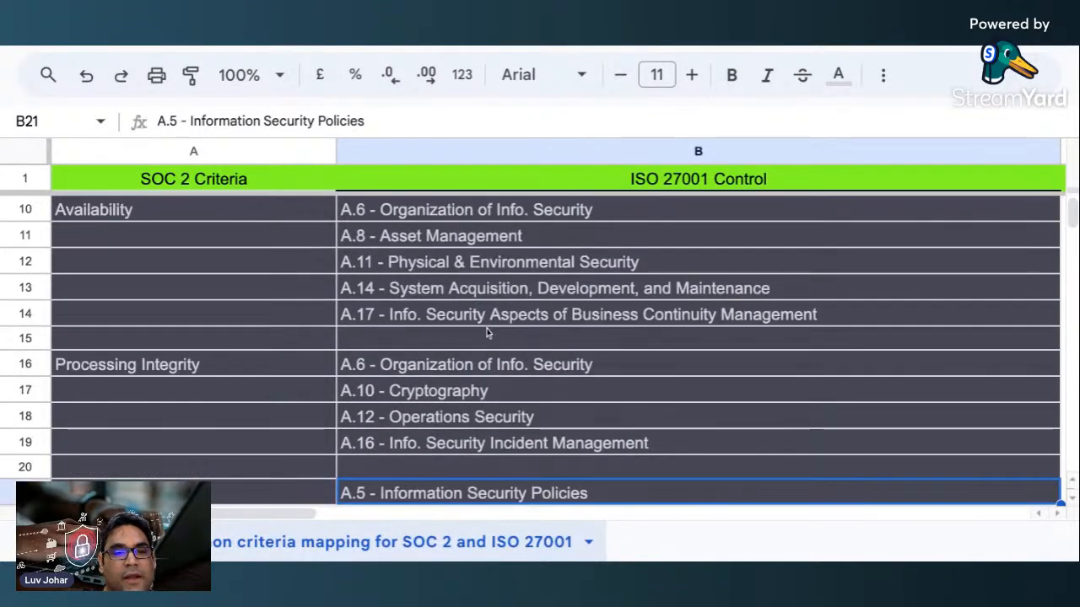
scroll(down, 3)
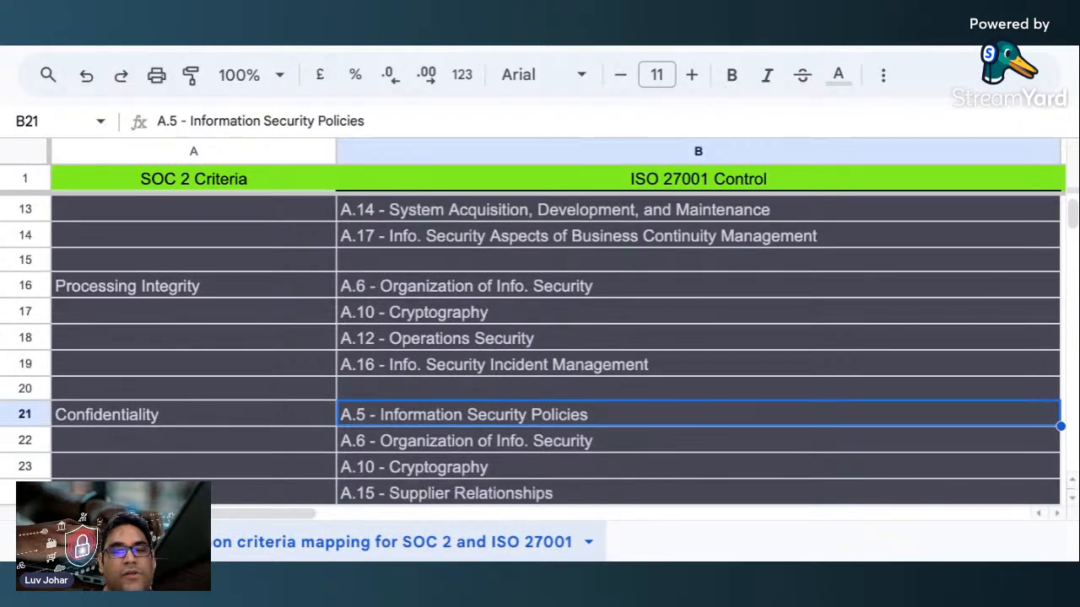